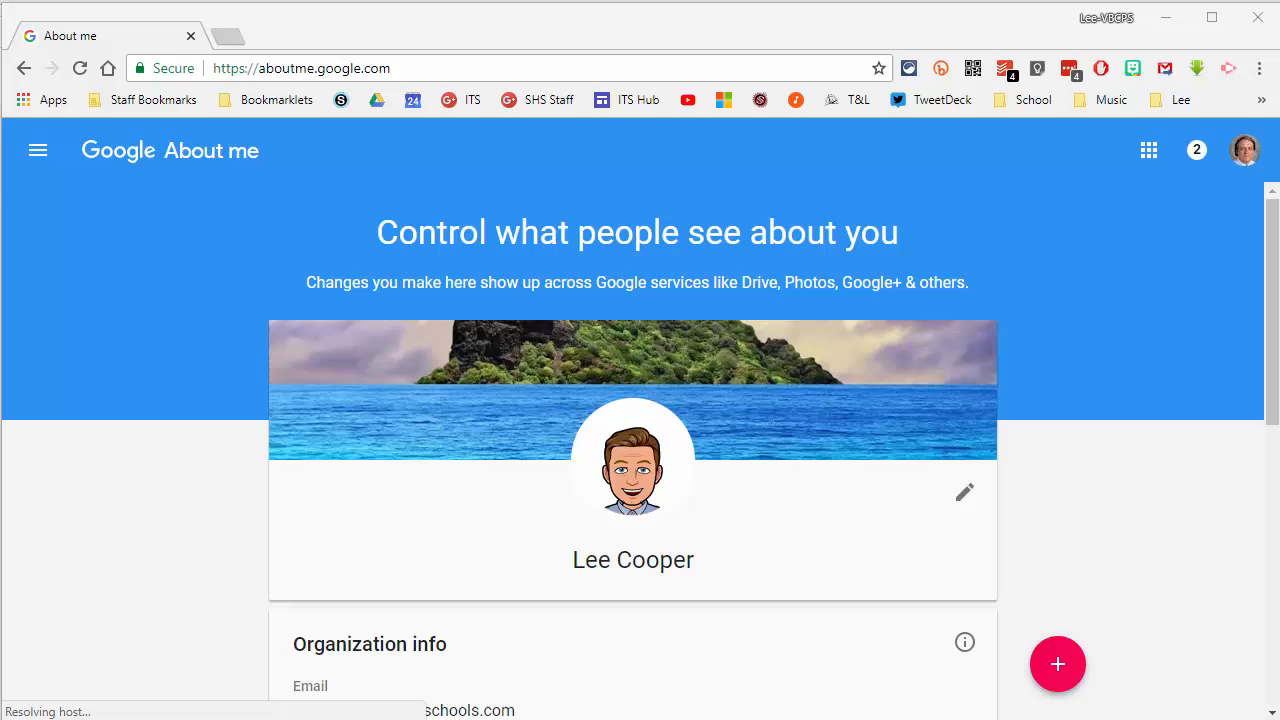
# Step: Open the profile card editor and launch the Pick a photo chooser from the camera icon
pyautogui.scroll(-3)
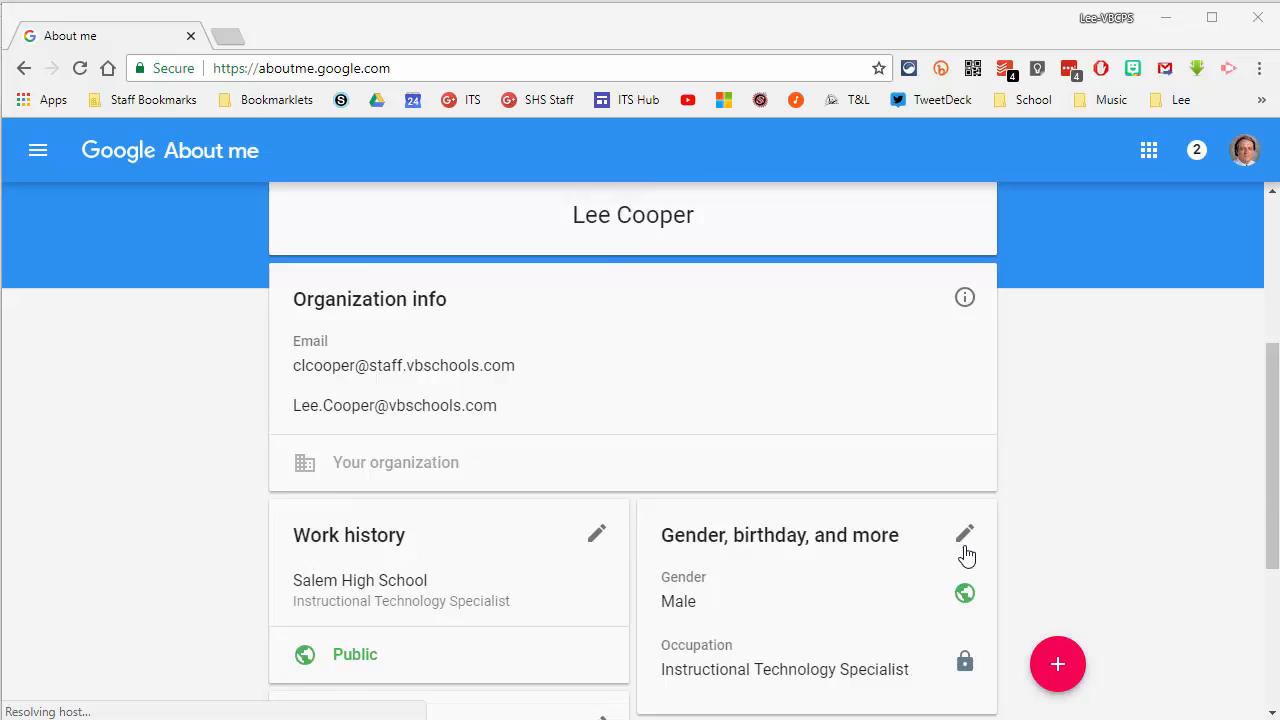
pyautogui.click(632, 214)
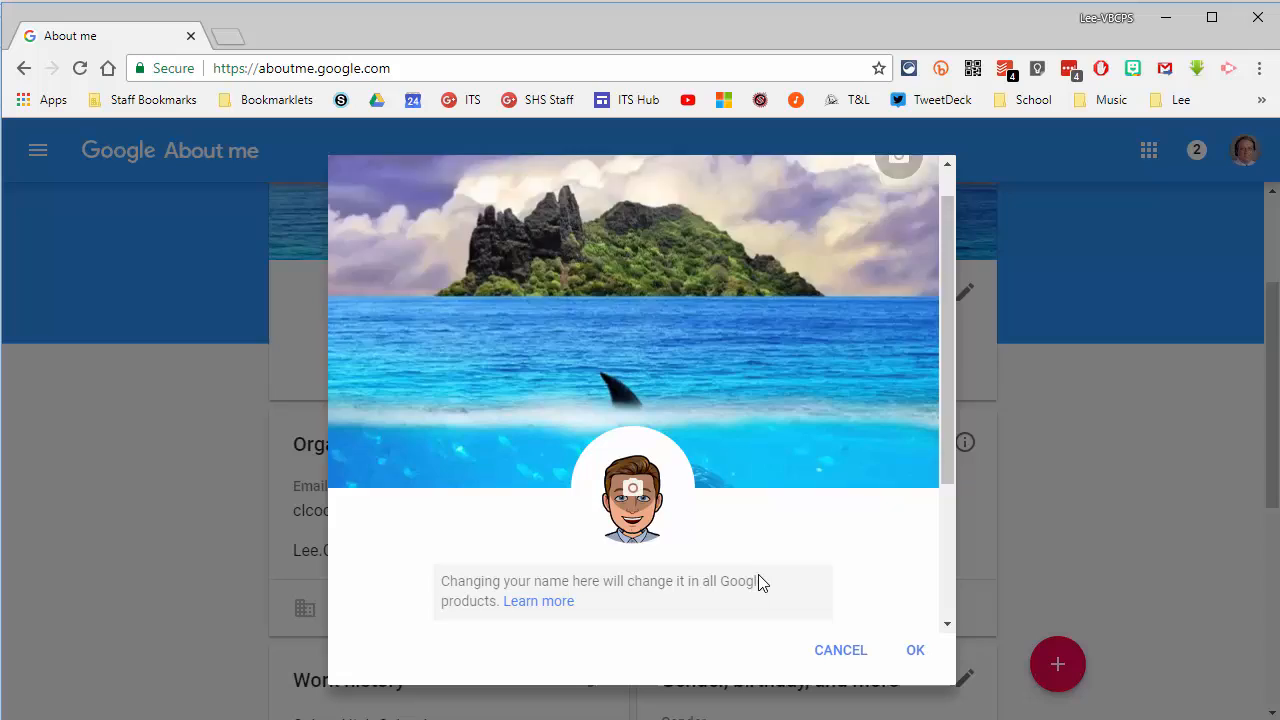
pyautogui.scroll(-3)
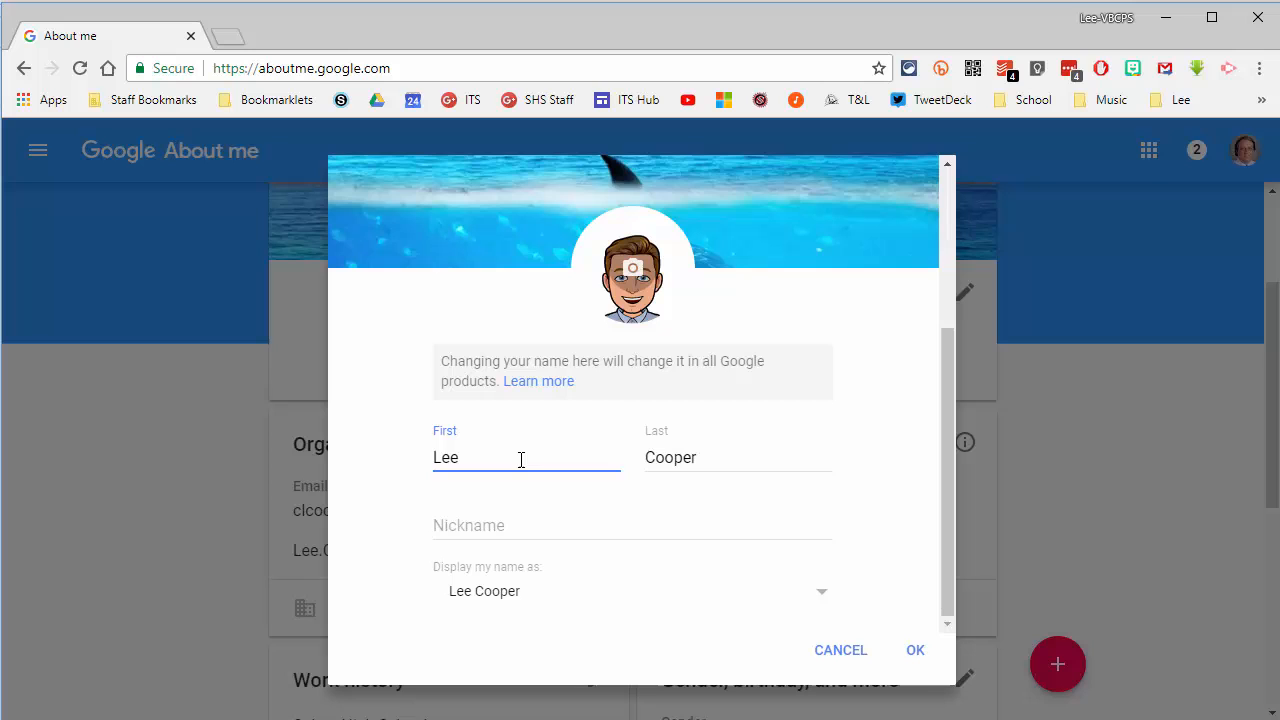
pyautogui.scroll(3)
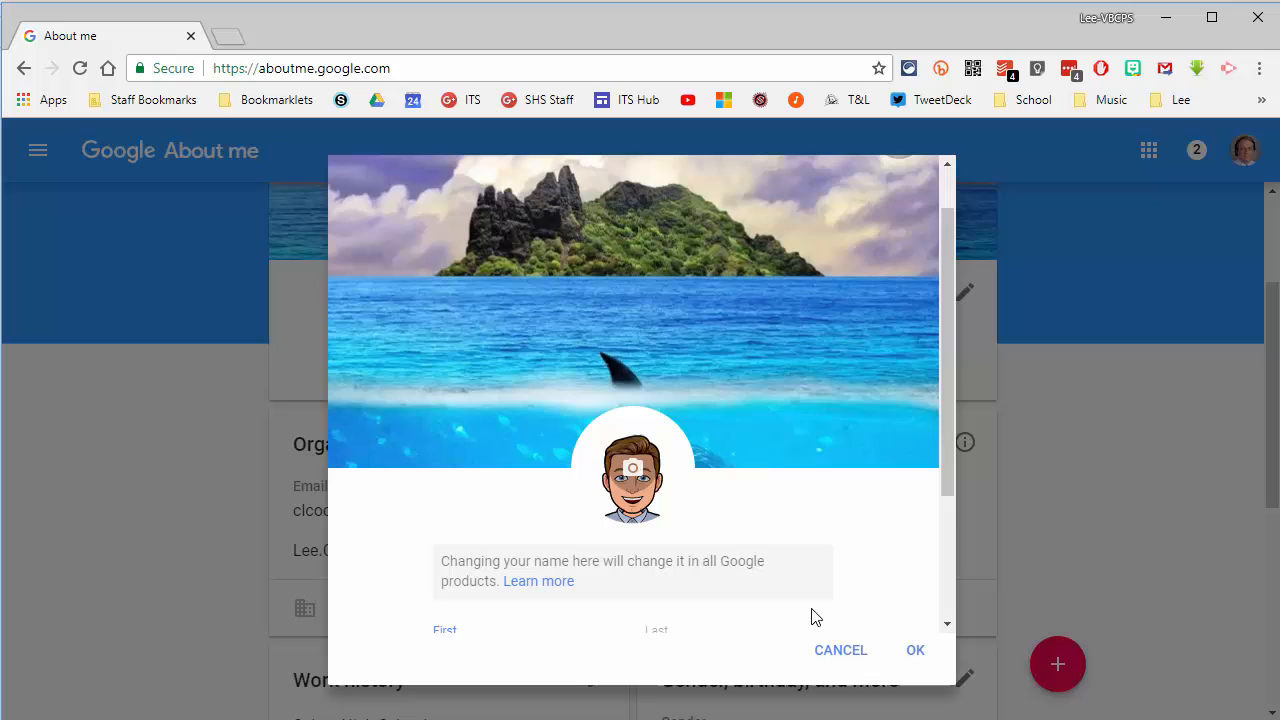
pyautogui.click(632, 467)
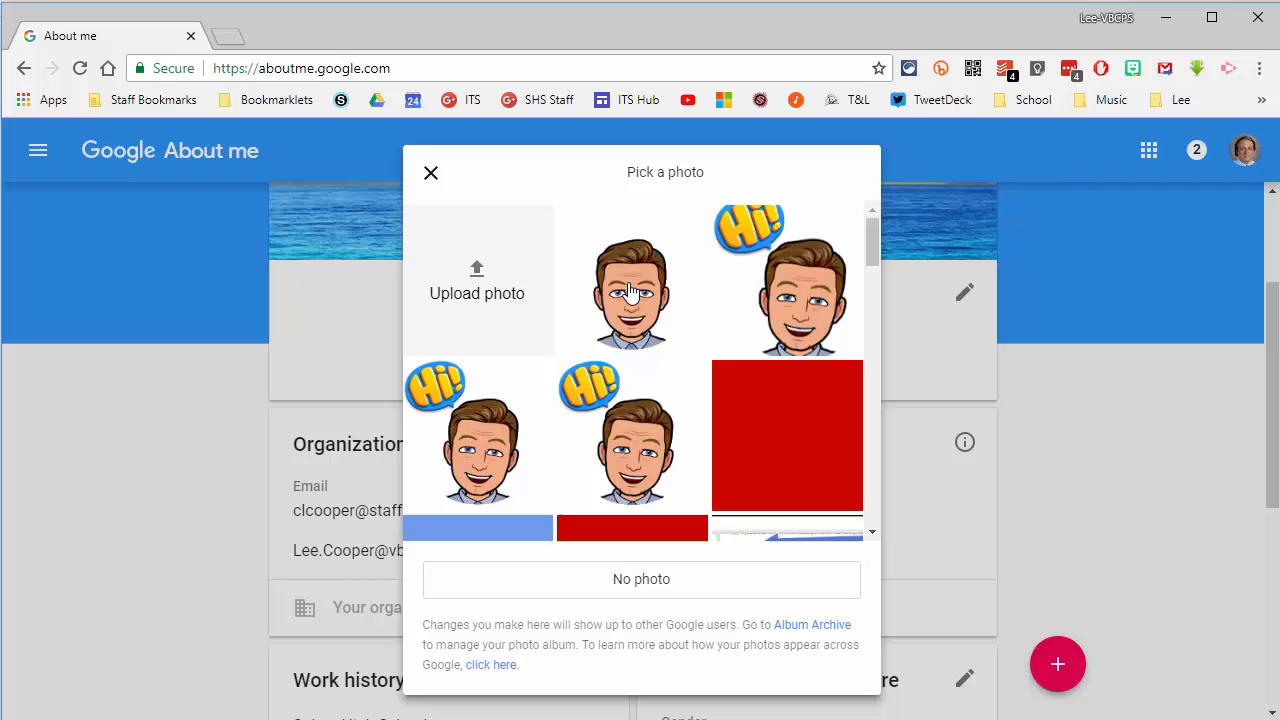